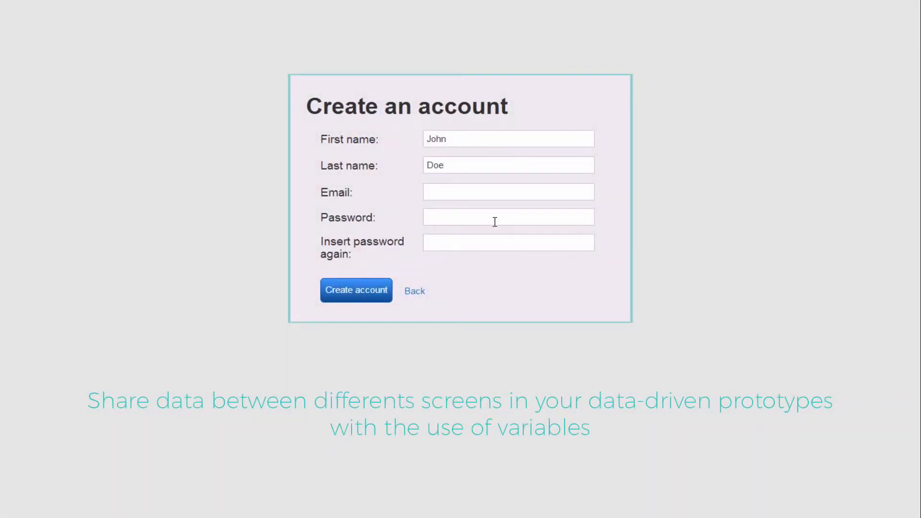
In the simulation, create the account with john@joh, then sign in as John Doe.
type("john@john.com")
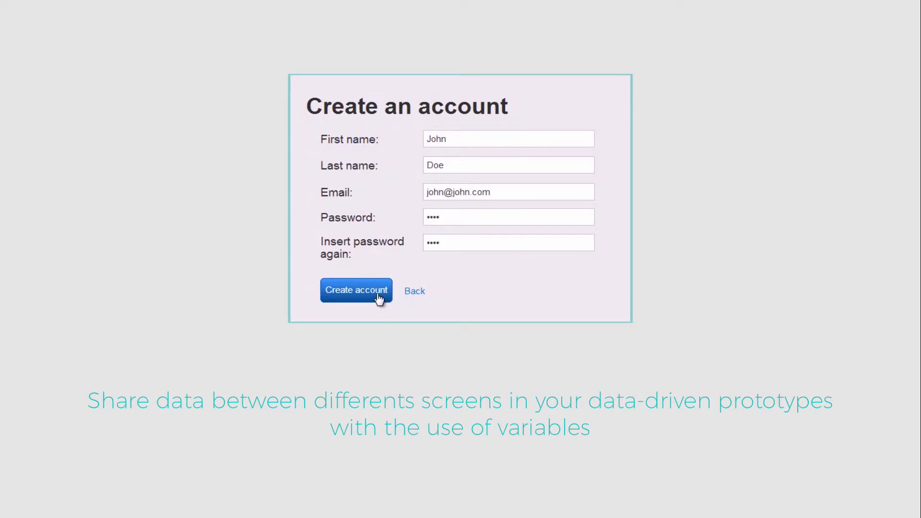
left_click(356, 290)
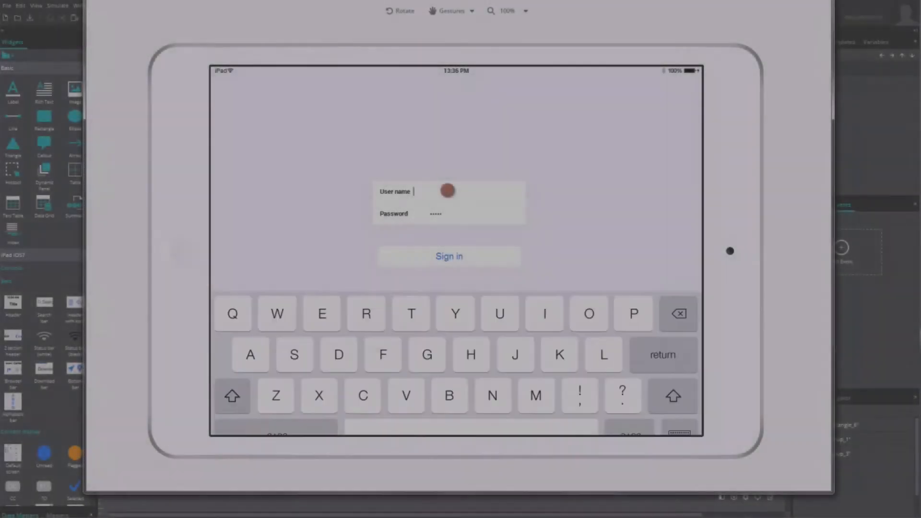
type("John Doe")
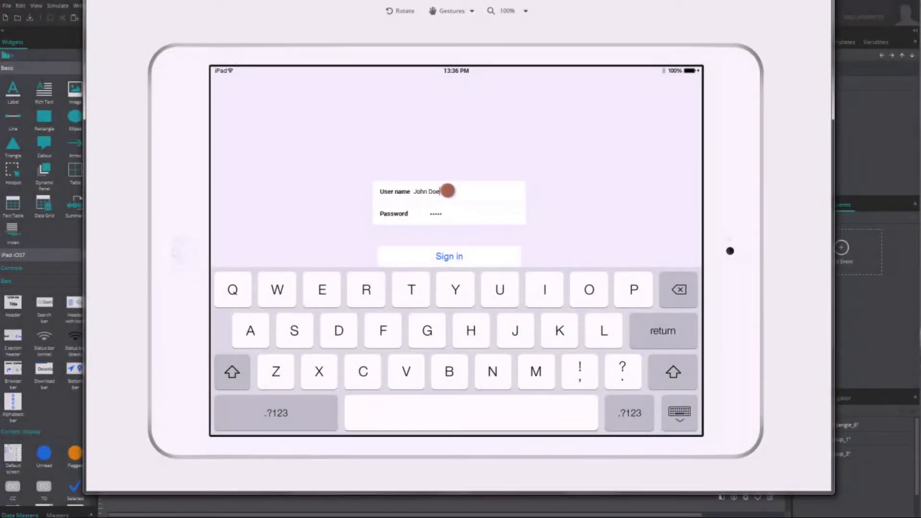
left_click(449, 255)
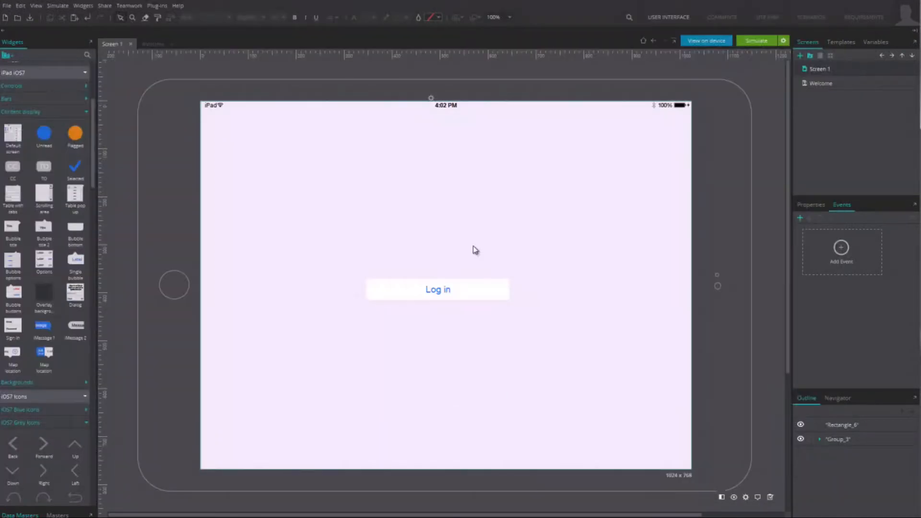
mouse_move(495, 236)
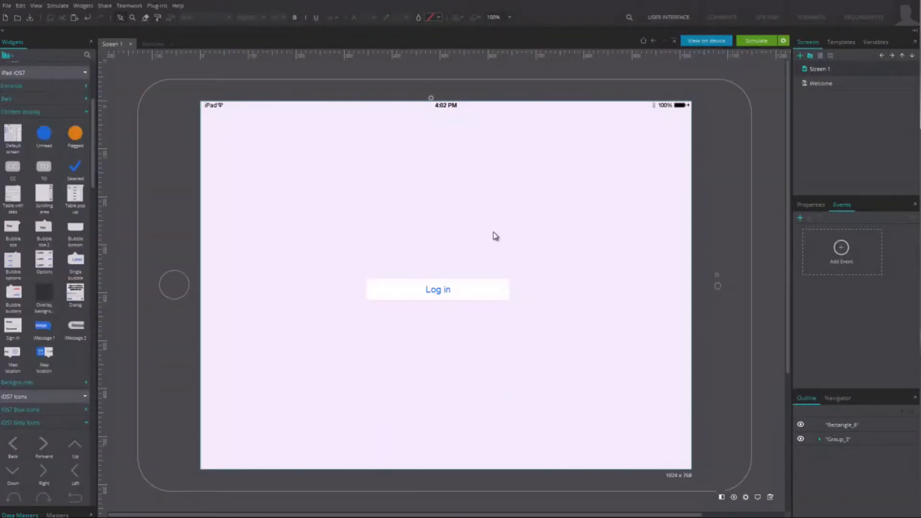
mouse_move(238, 293)
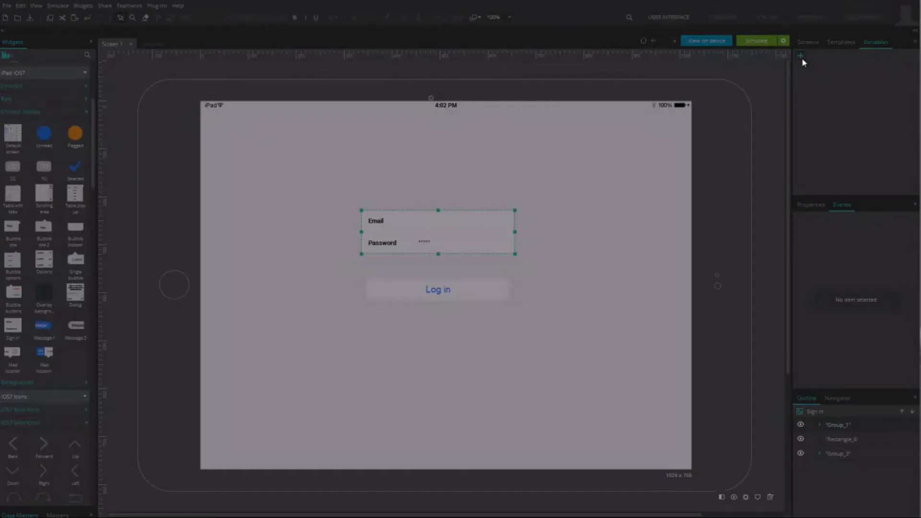
Add a 'user name' variable and select the Email input field.
left_click(800, 56)
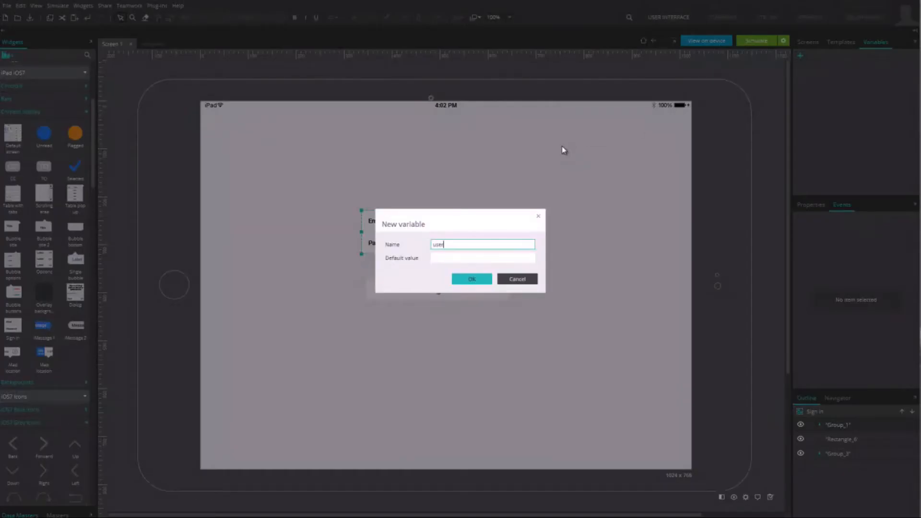
left_click(471, 278)
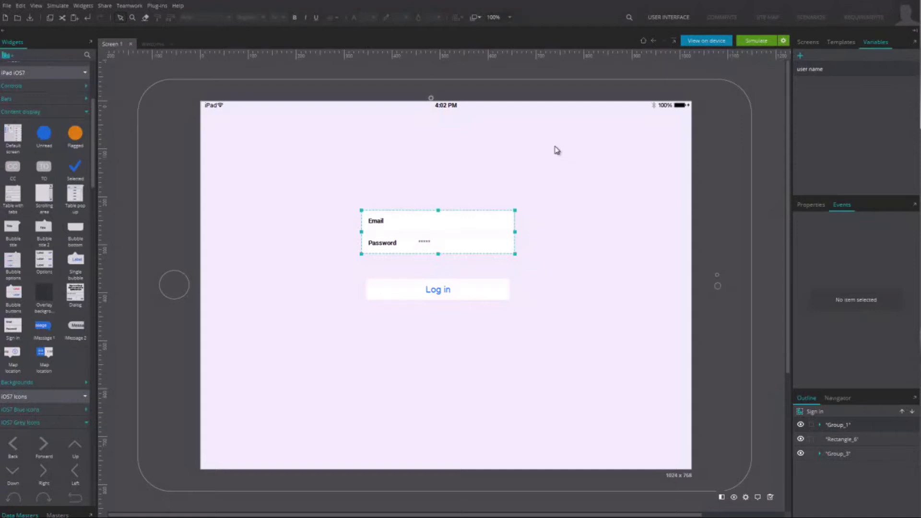
left_click(452, 221)
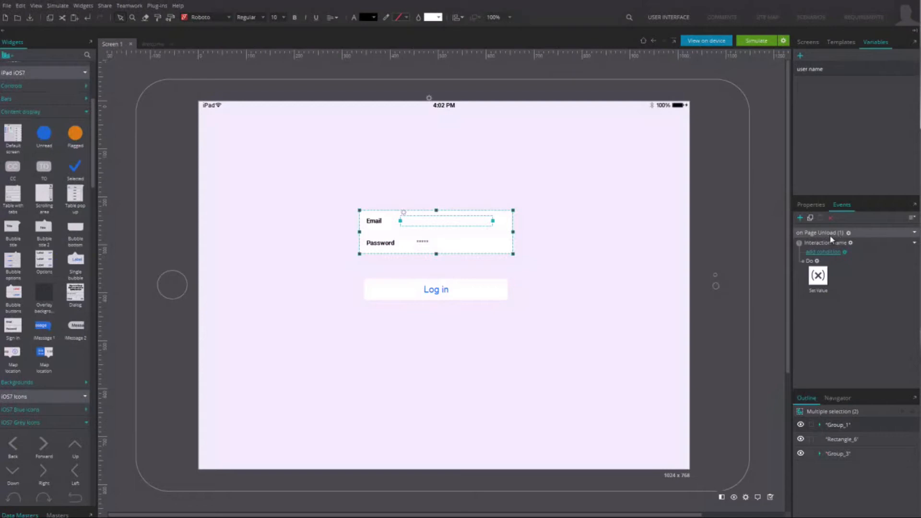
mouse_move(686, 229)
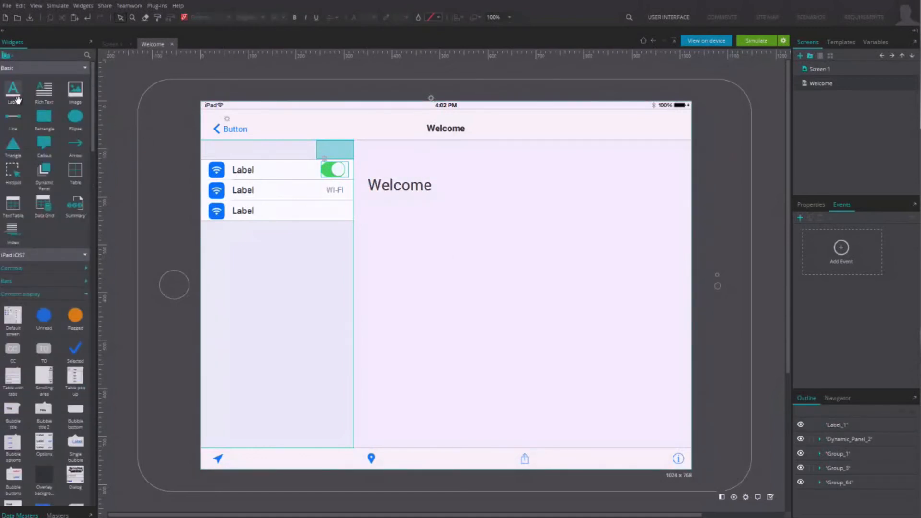
Drop a Label widget beneath the Welcome heading.
left_click_drag(12, 91, 389, 213)
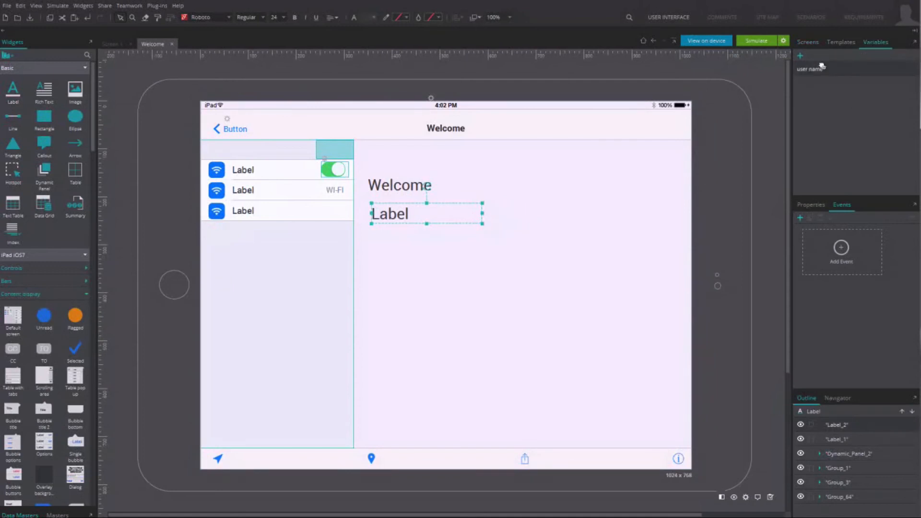